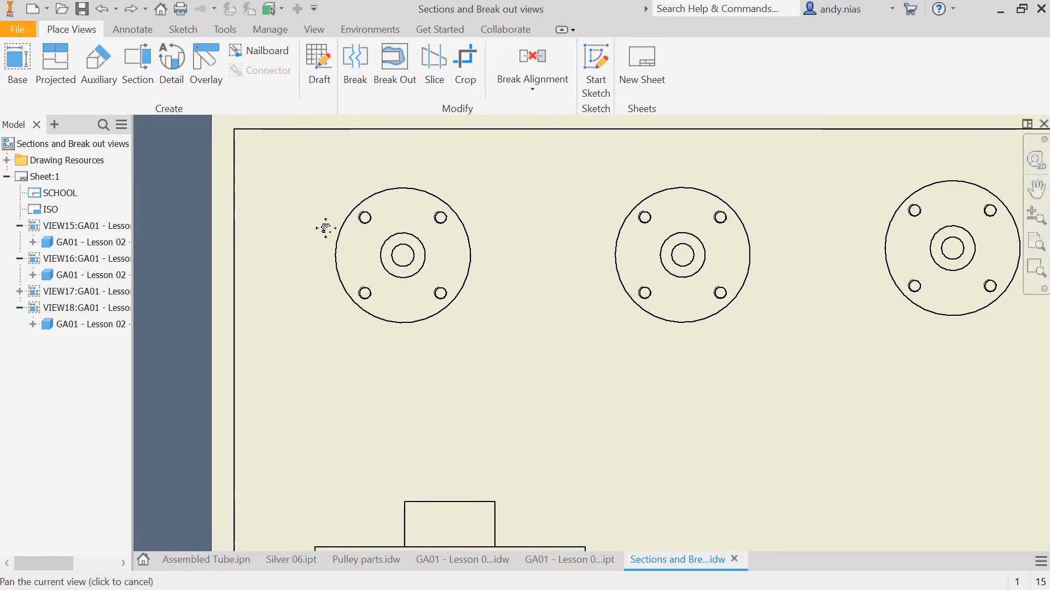
# Cut full section A-A horizontally through the left flange centre and place it below at 1:2
pyautogui.click(402, 254)
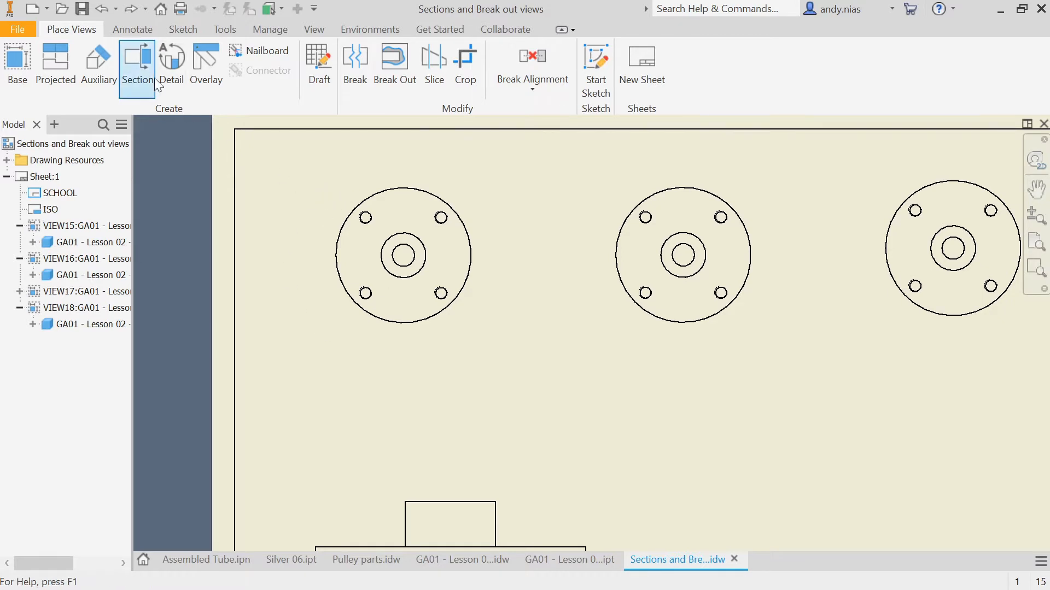
pyautogui.click(136, 63)
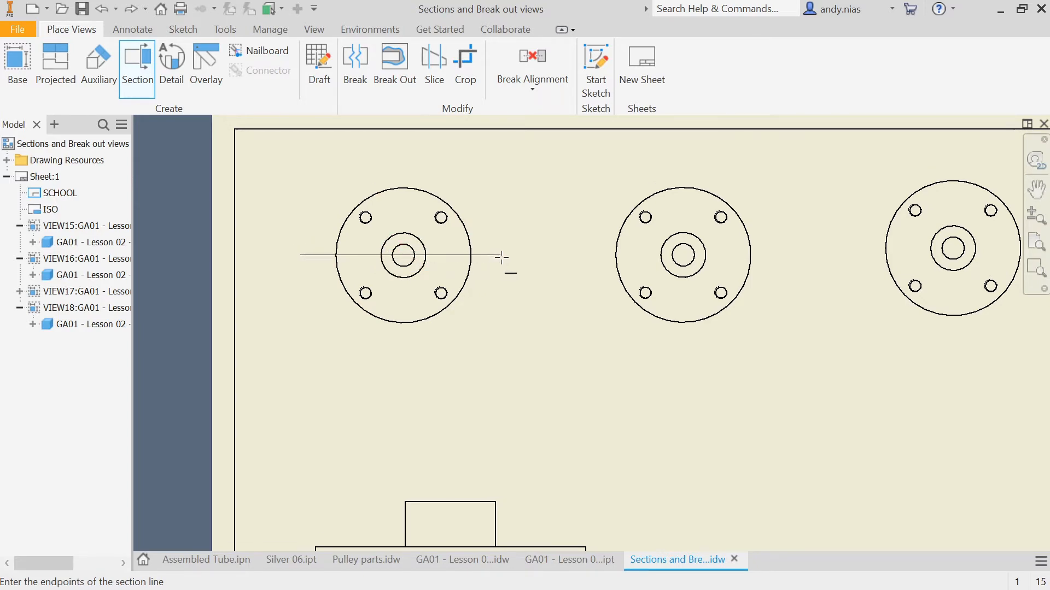
pyautogui.click(501, 258)
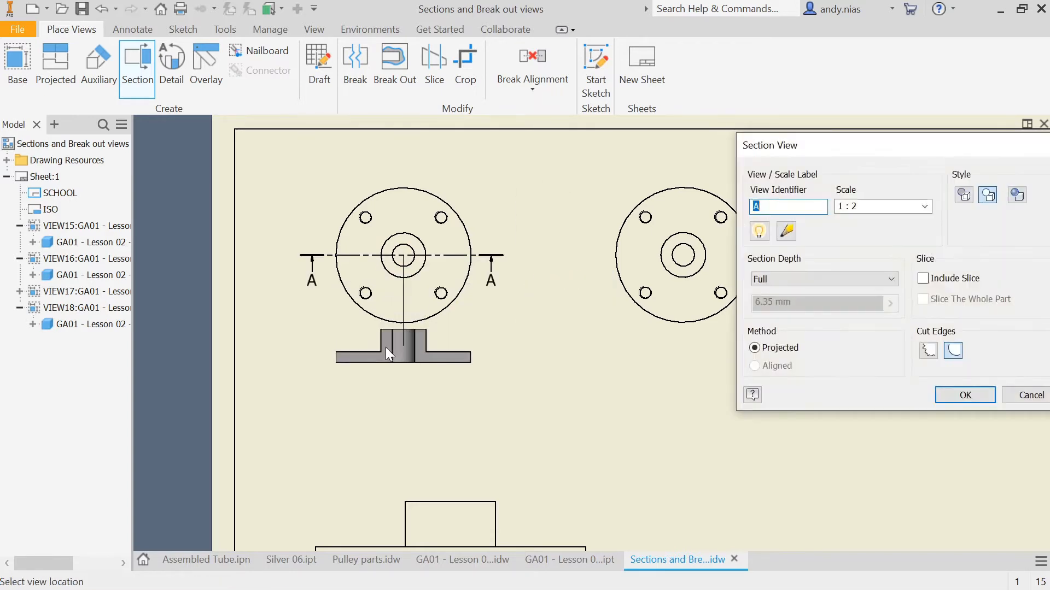
pyautogui.click(963, 395)
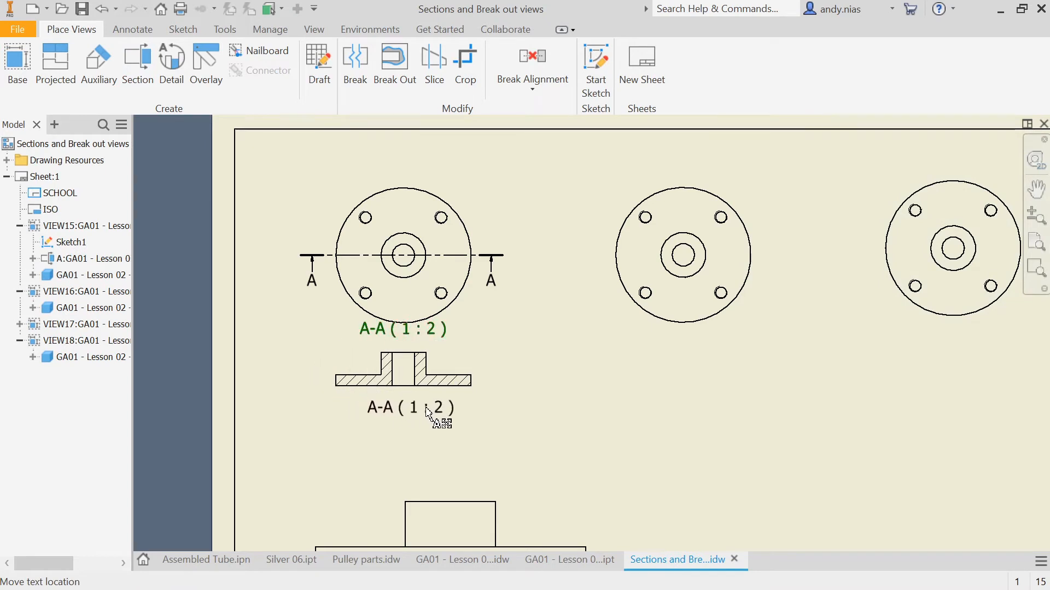
pyautogui.rightClick(435, 408)
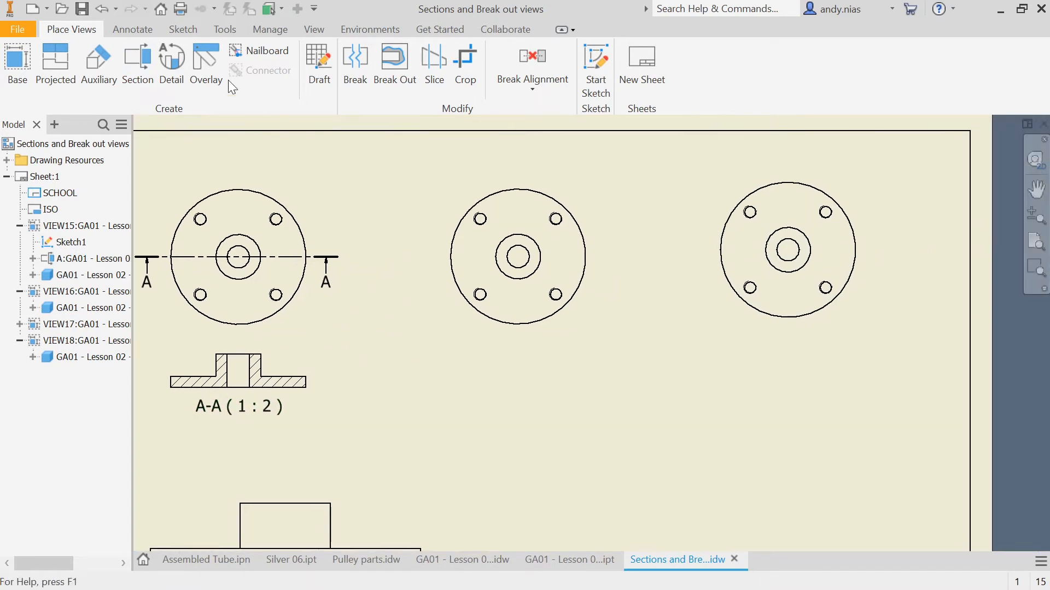
# Draw an L-shaped section line through the middle flange view's centre
pyautogui.click(516, 256)
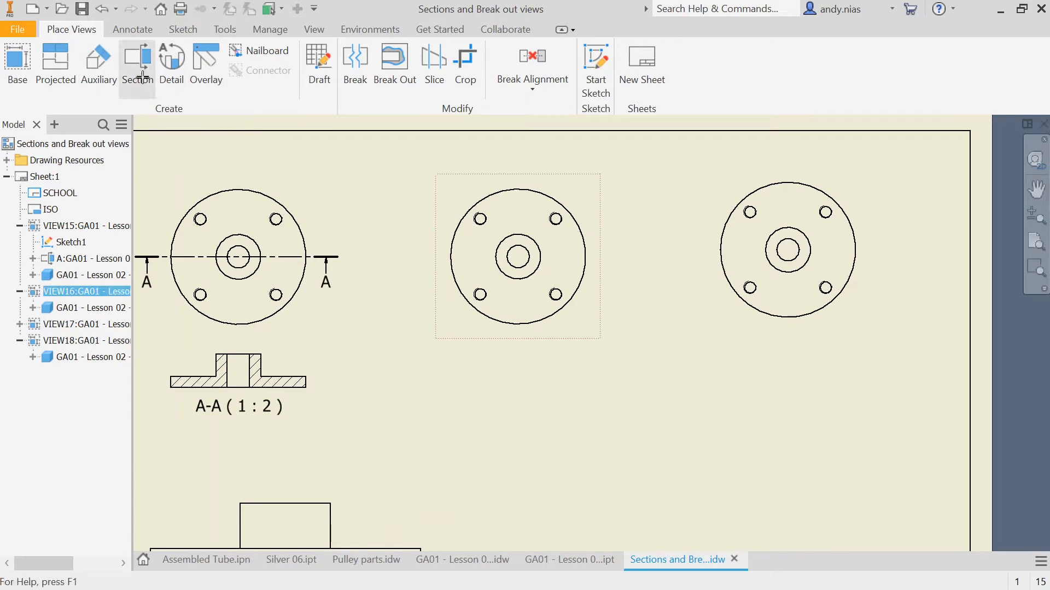
pyautogui.click(137, 63)
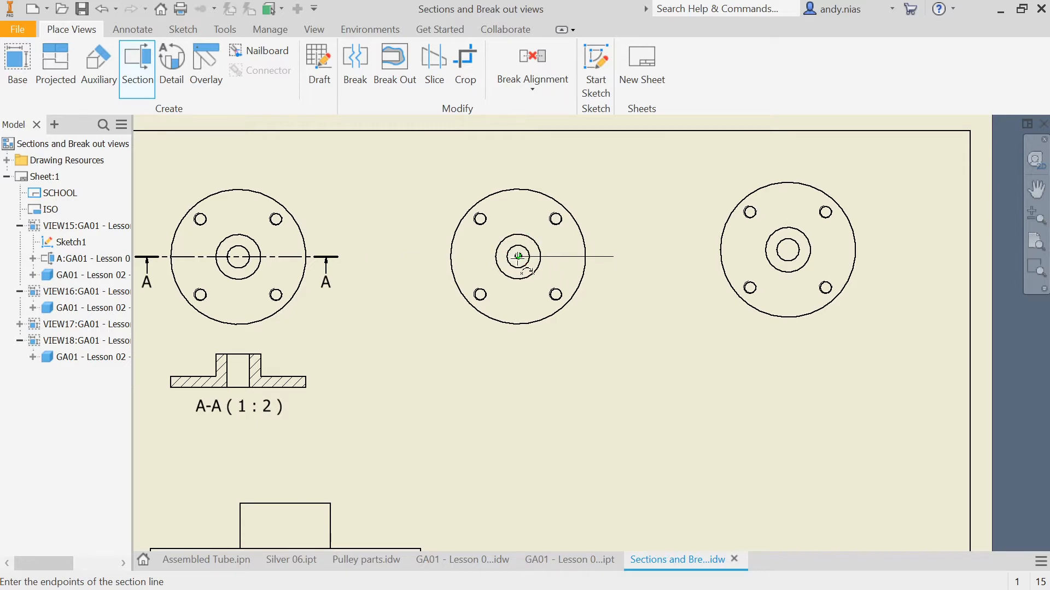
pyautogui.click(519, 257)
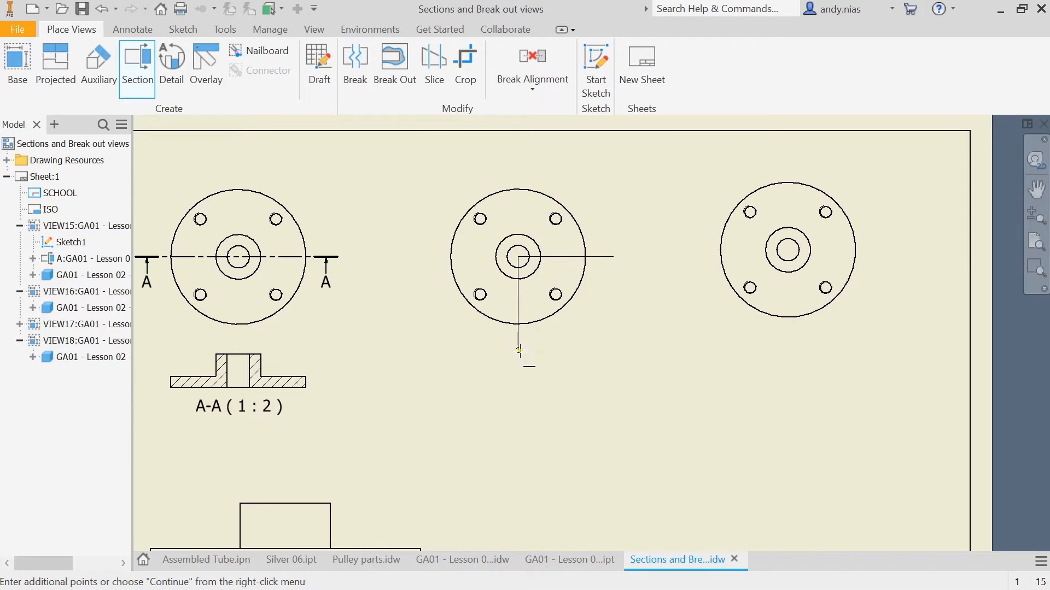
pyautogui.rightClick(529, 352)
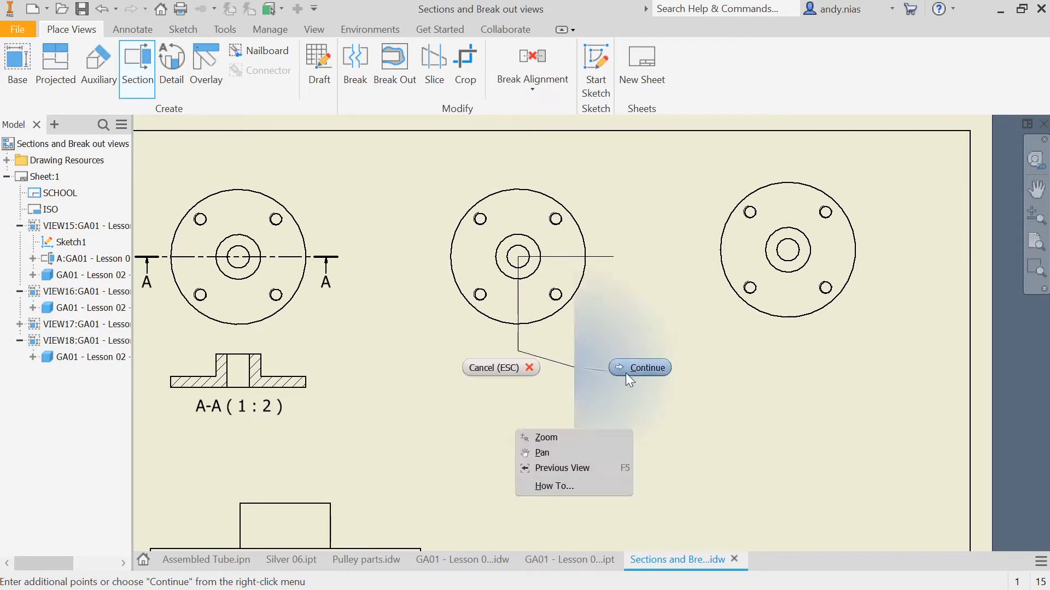
pyautogui.click(645, 368)
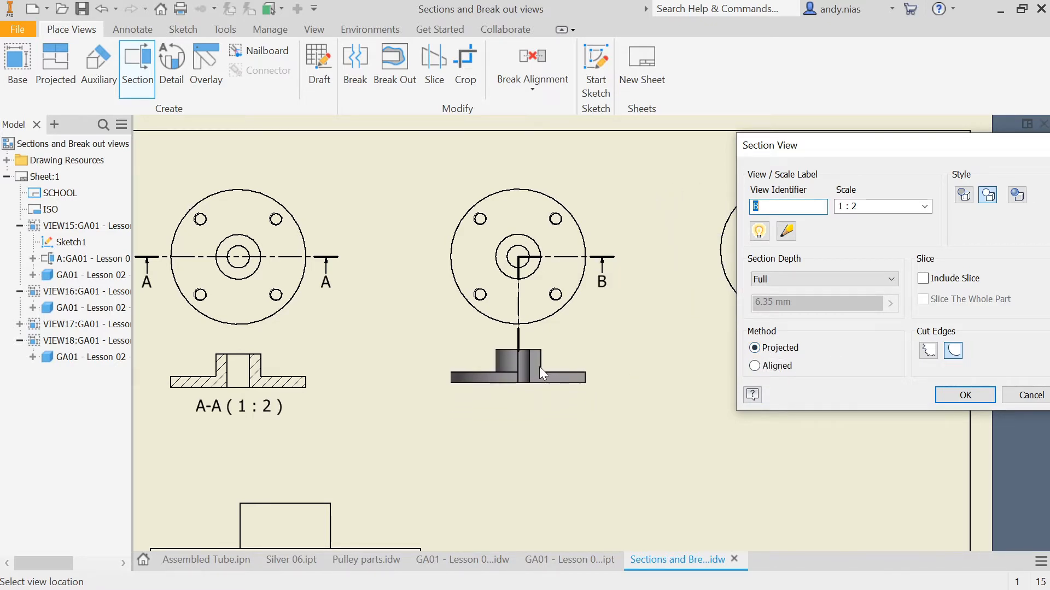
pyautogui.moveTo(541, 409)
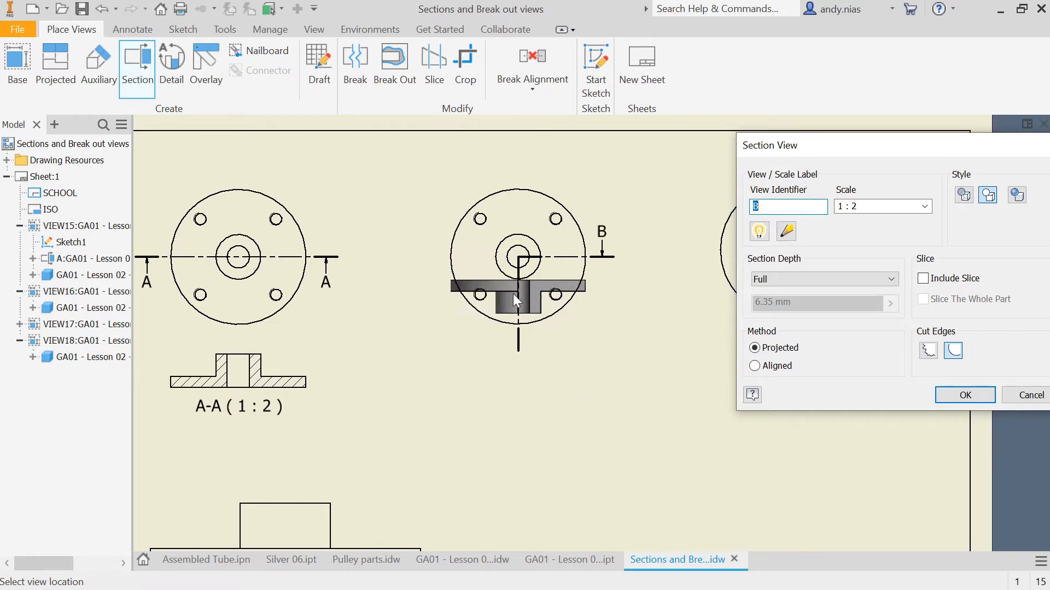
pyautogui.moveTo(709, 393)
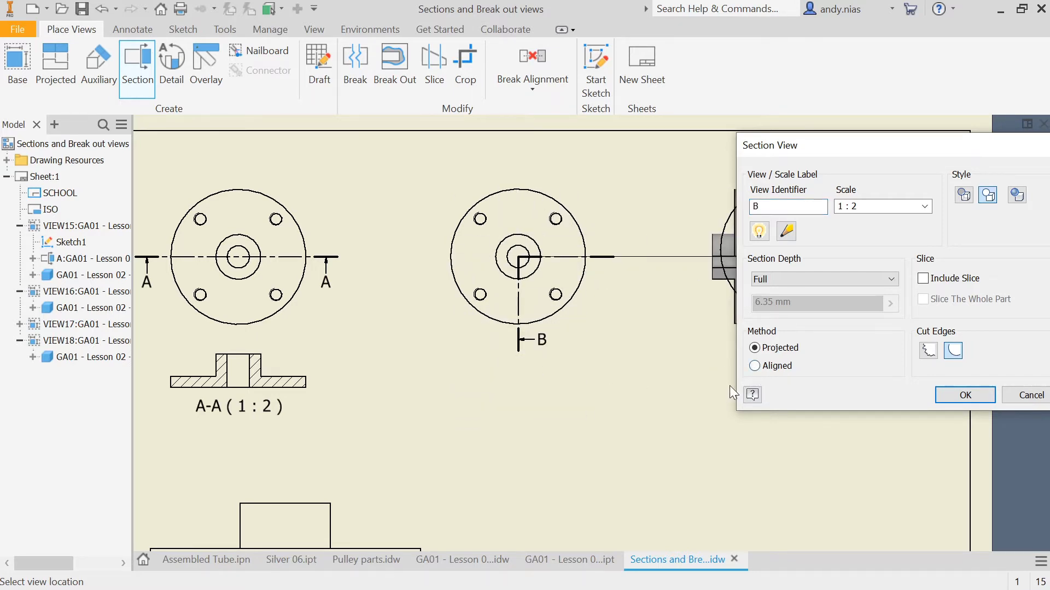
# Keep the Projected method and place section B-B below the middle flange
pyautogui.click(753, 366)
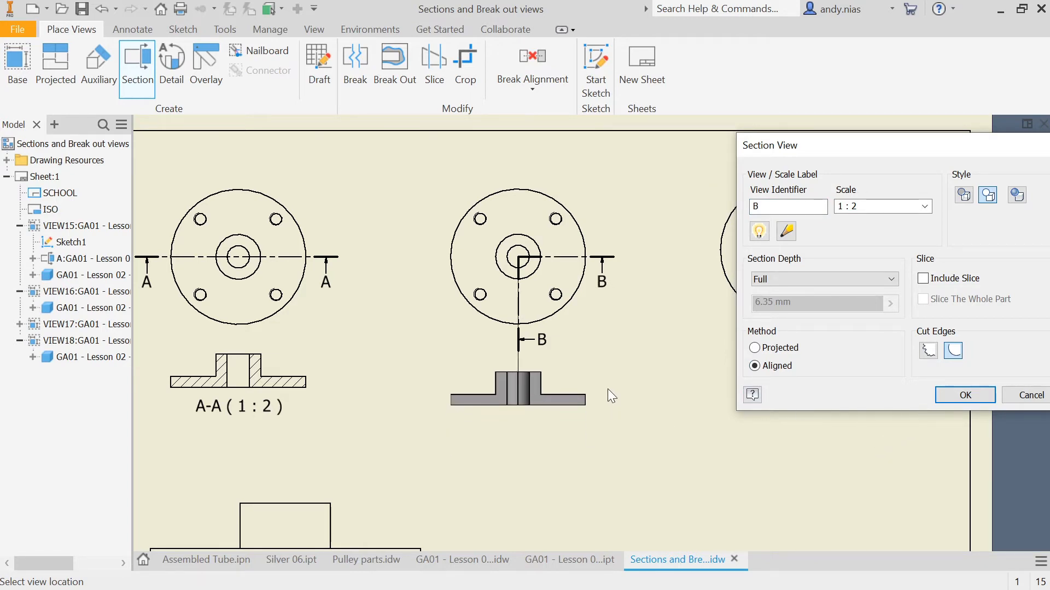
pyautogui.click(754, 348)
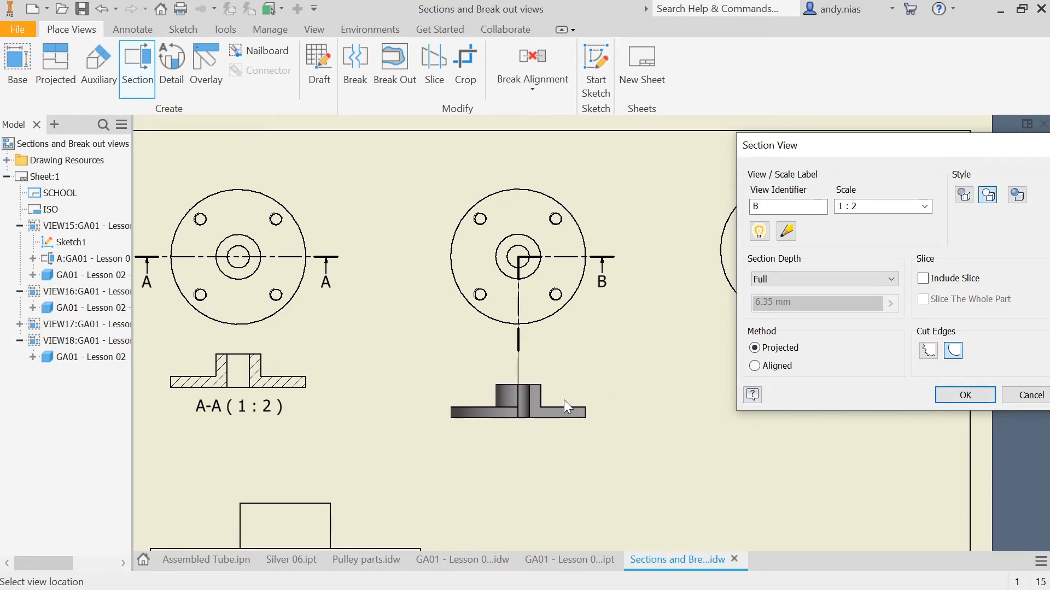
pyautogui.click(964, 395)
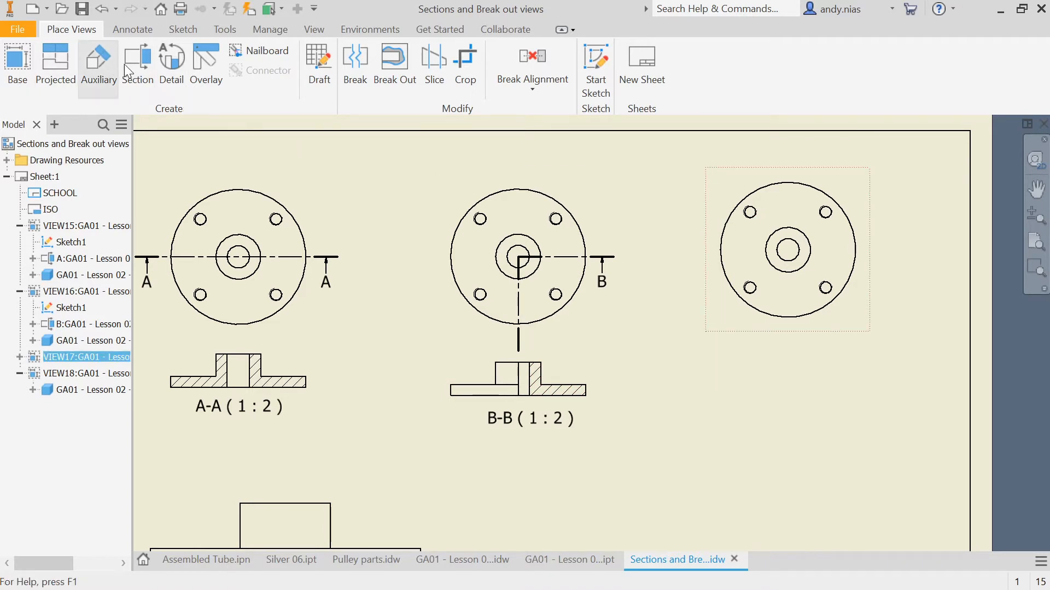
# Create step section C-C through the right flange's bolt holes and place it below at 1:2
pyautogui.click(136, 63)
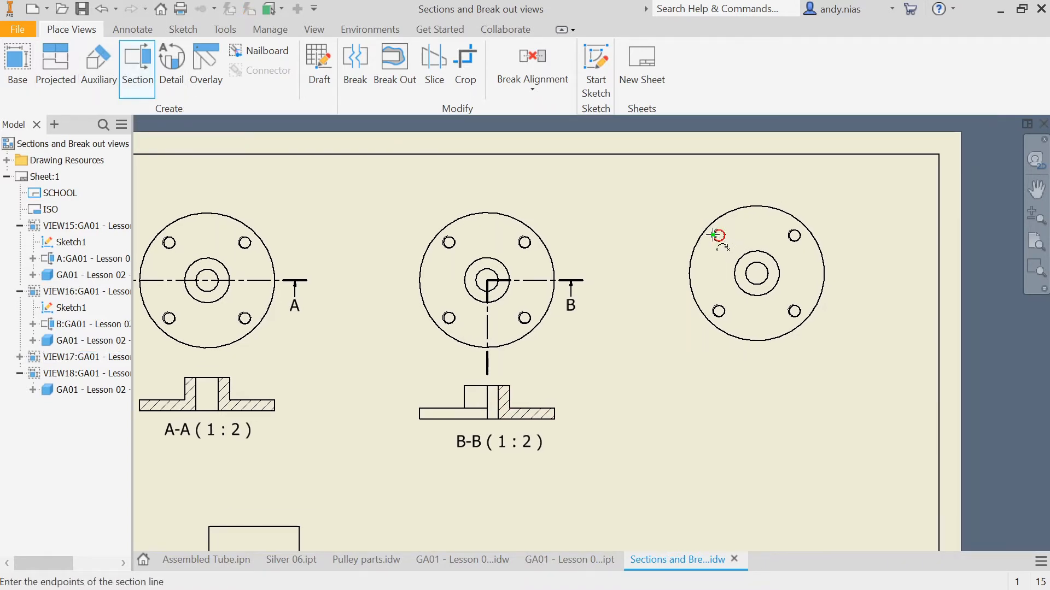
pyautogui.moveTo(680, 233)
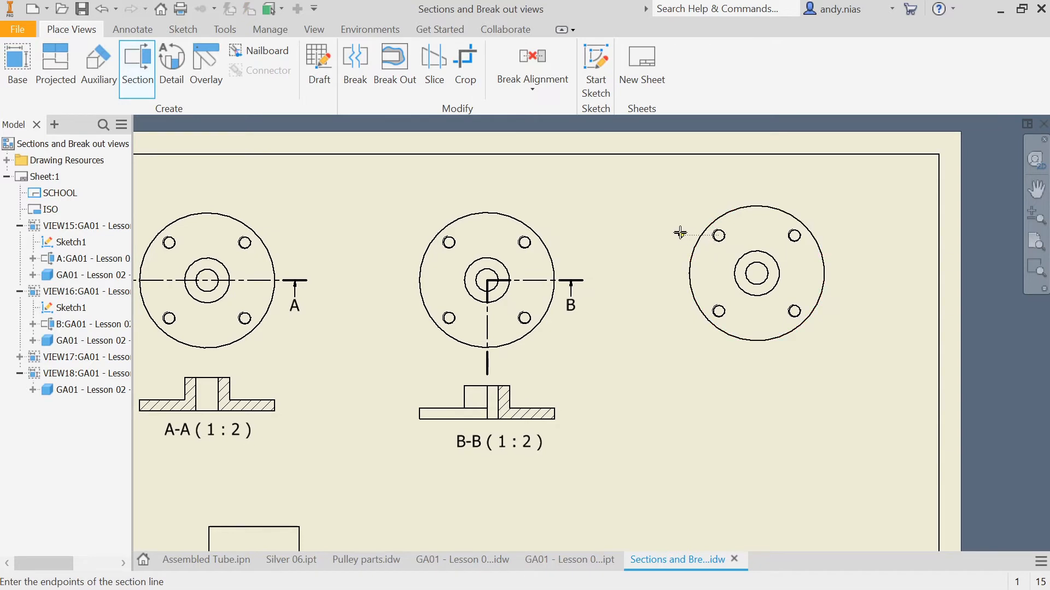
pyautogui.moveTo(718, 235)
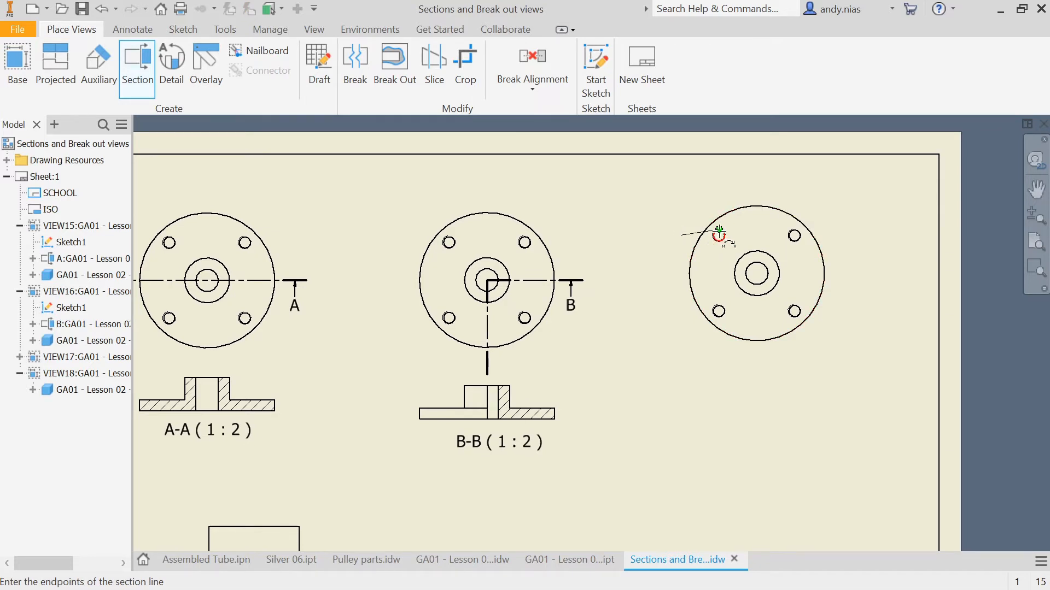
pyautogui.click(719, 236)
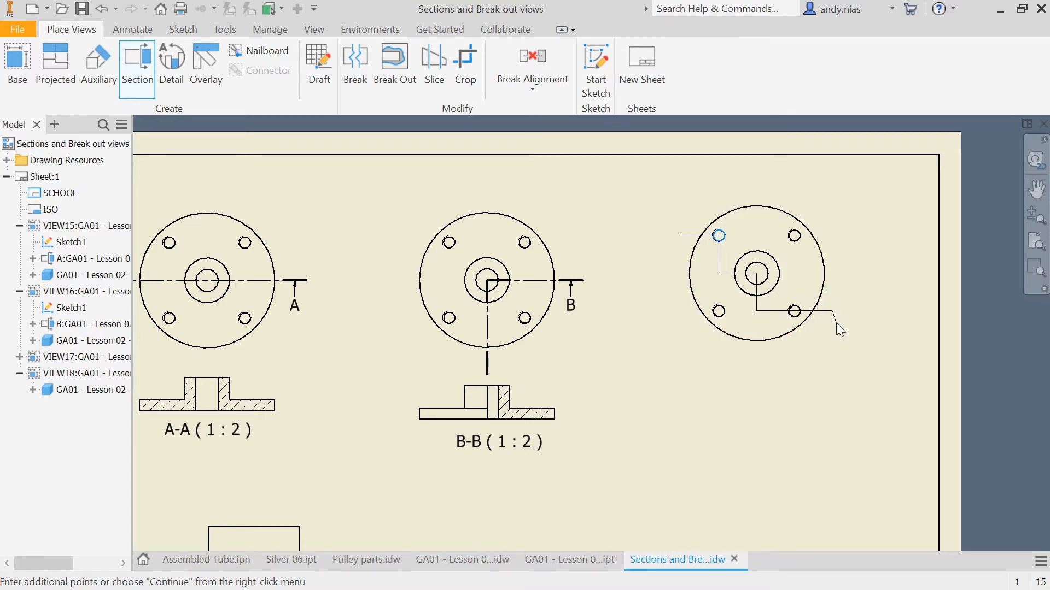
pyautogui.click(839, 329)
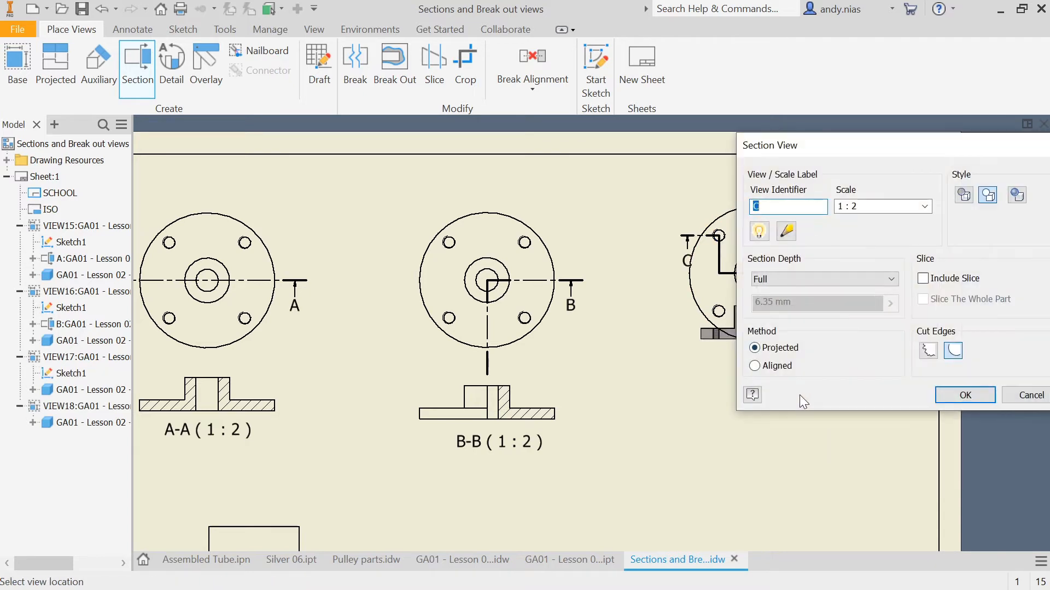
pyautogui.moveTo(784, 197)
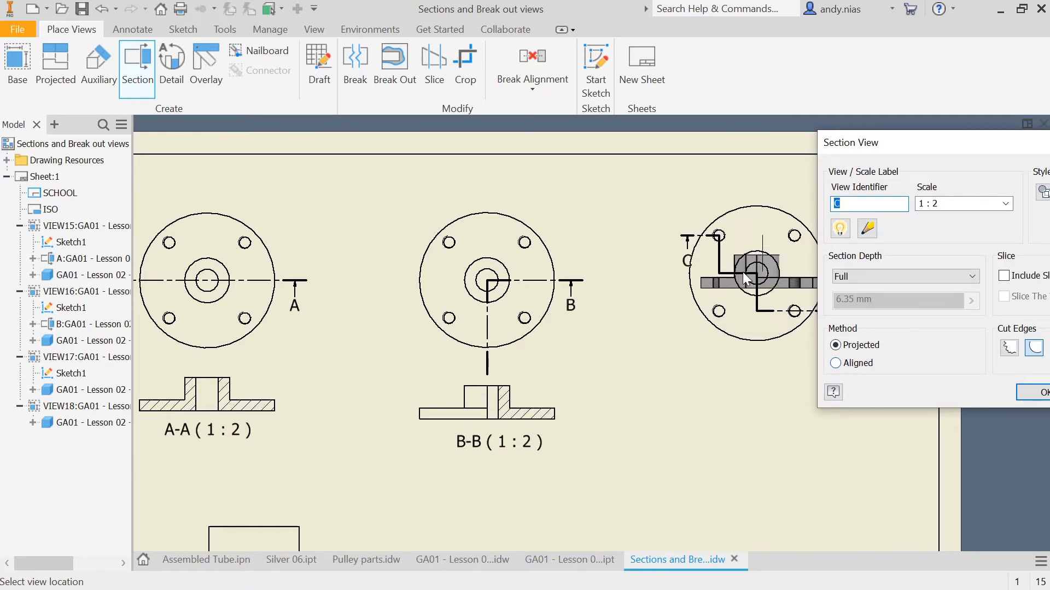
pyautogui.moveTo(760, 402)
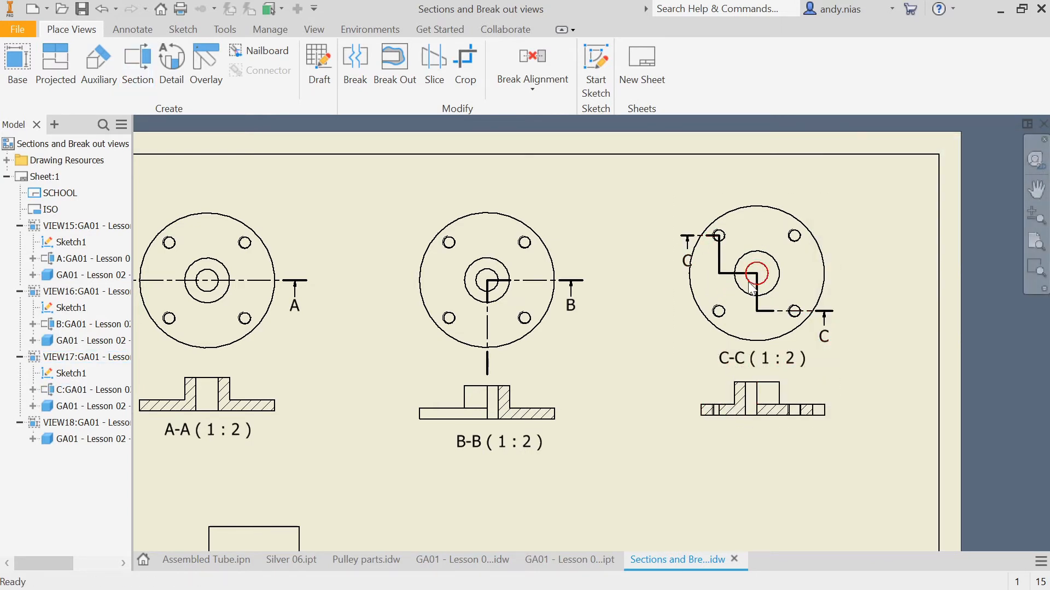
pyautogui.click(760, 357)
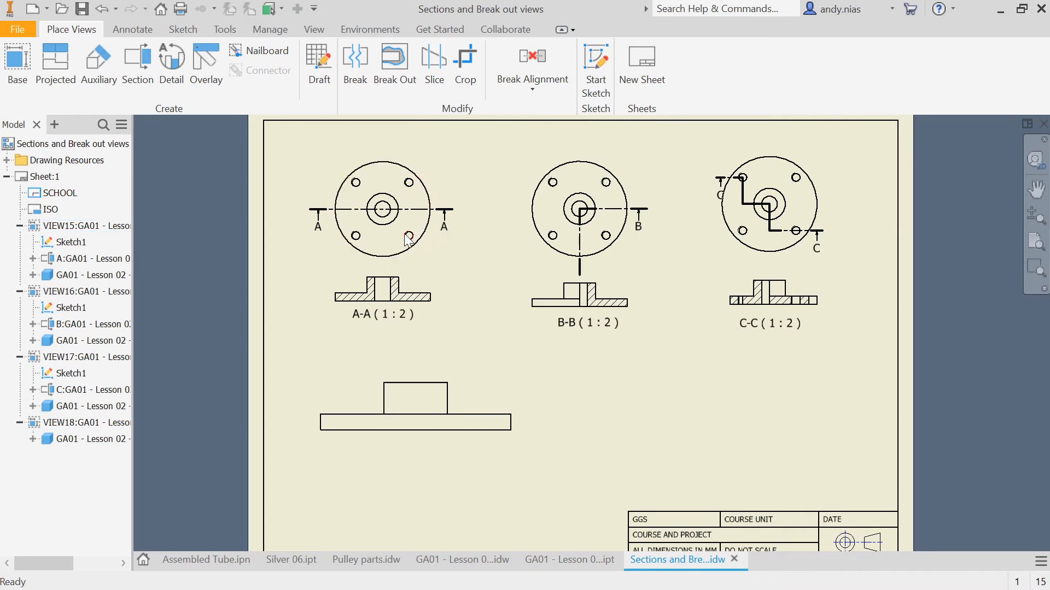
pyautogui.moveTo(397, 339)
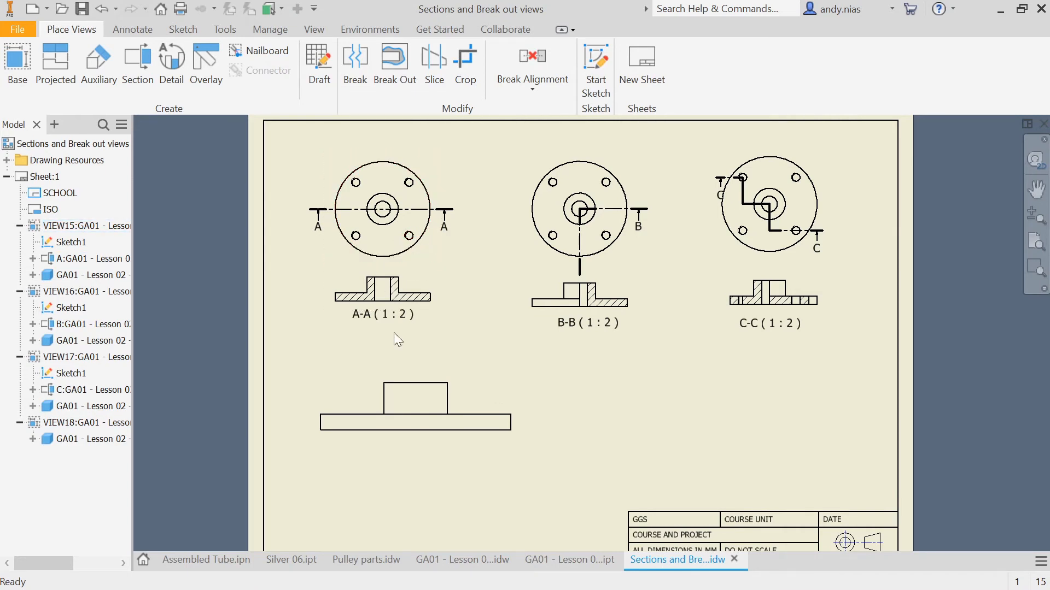
# Start a sketch on VIEW18 and draw a spline boundary around the flange's right end
pyautogui.click(415, 406)
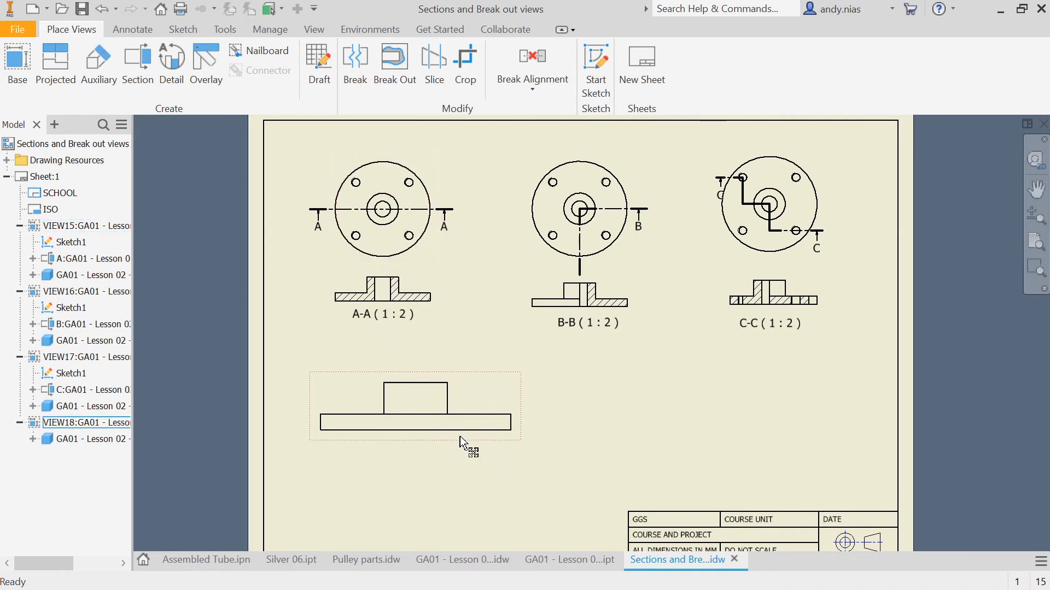
pyautogui.moveTo(404, 372)
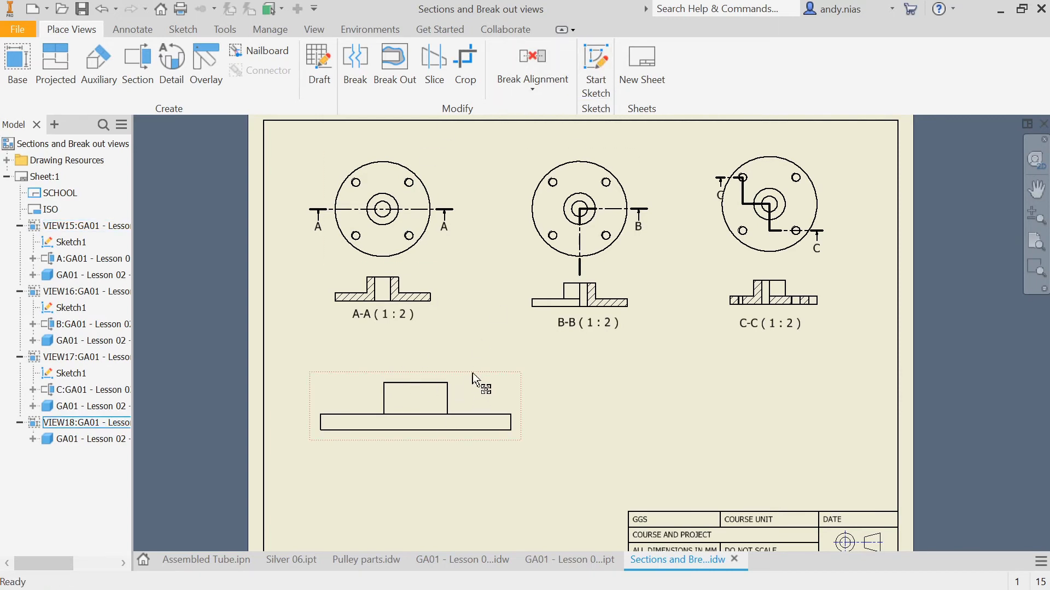
pyautogui.moveTo(486, 385)
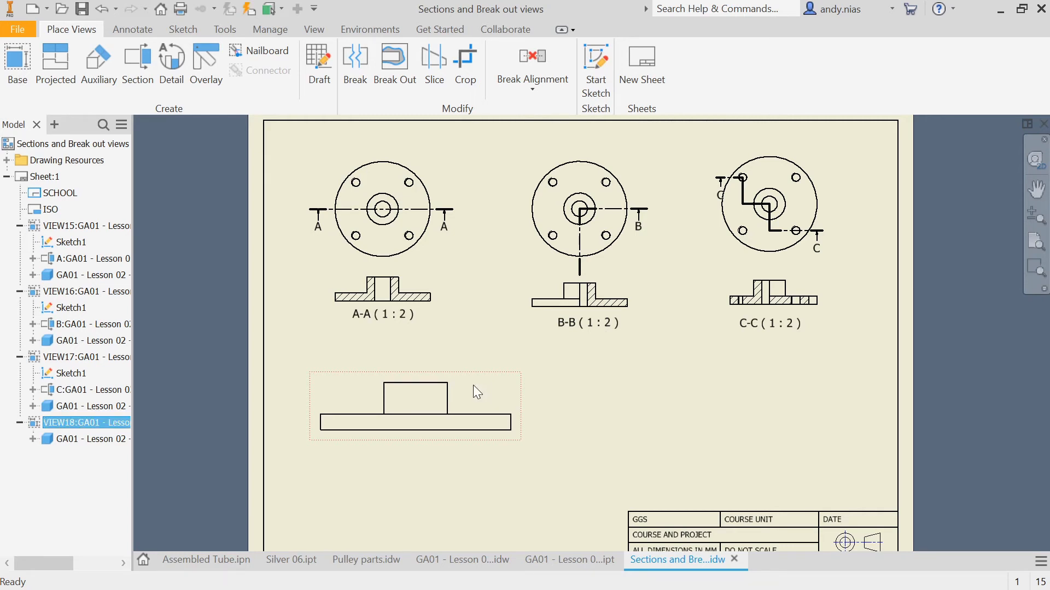
pyautogui.click(594, 64)
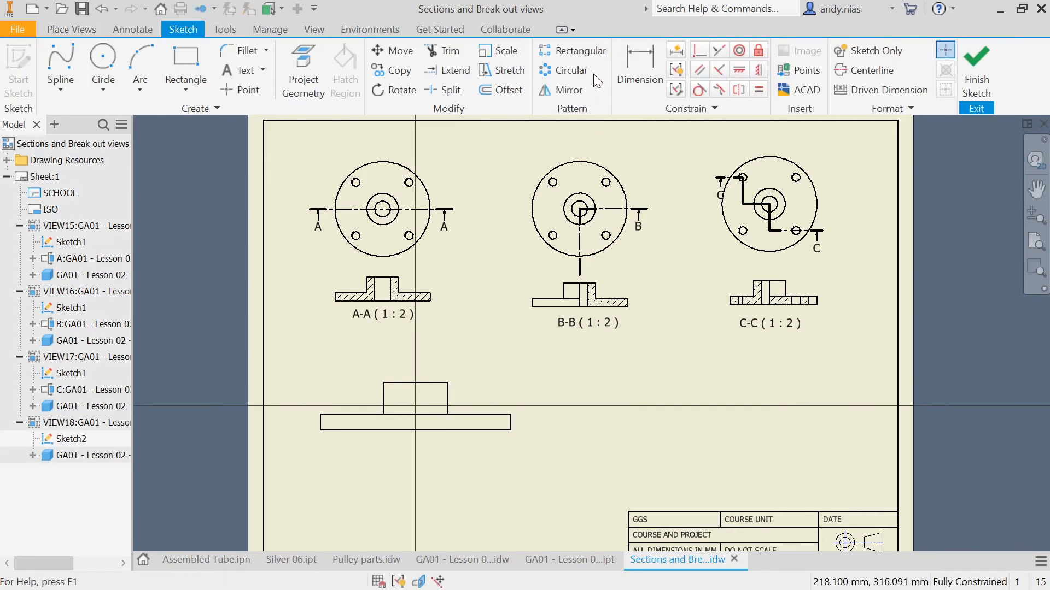
pyautogui.click(61, 63)
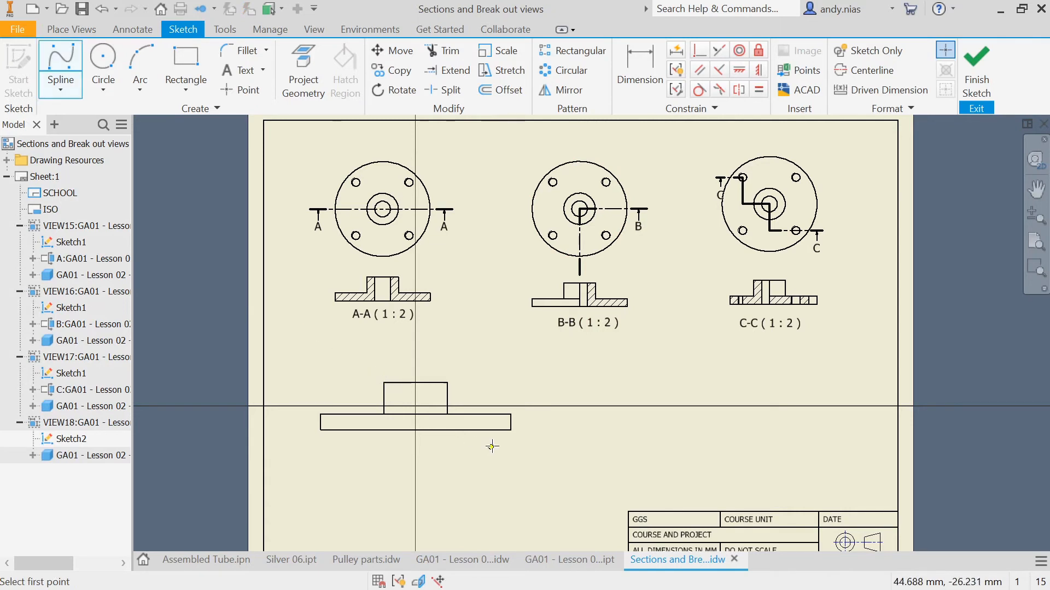
pyautogui.click(438, 415)
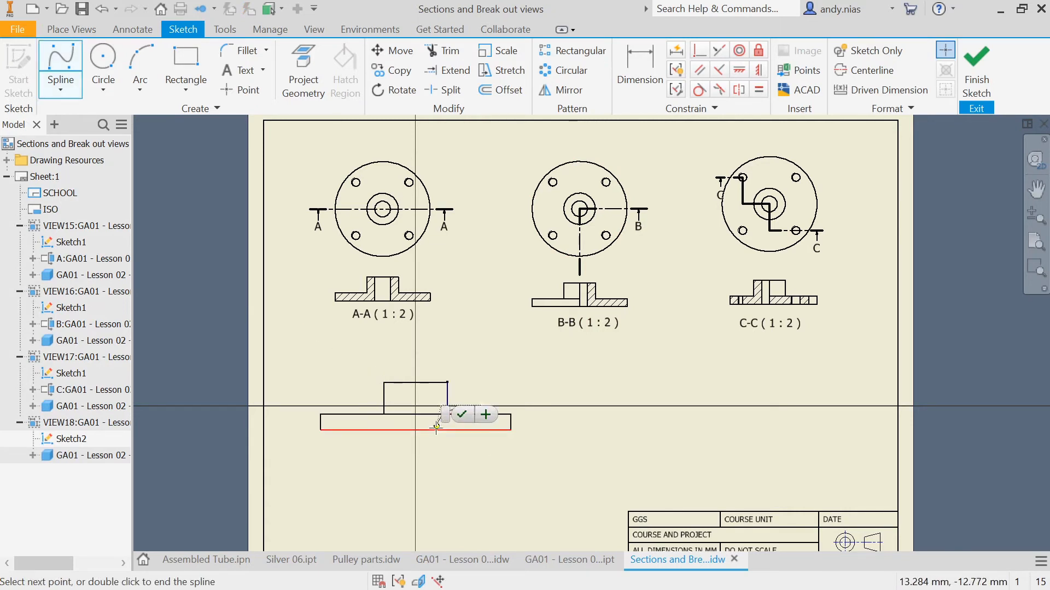
pyautogui.click(512, 405)
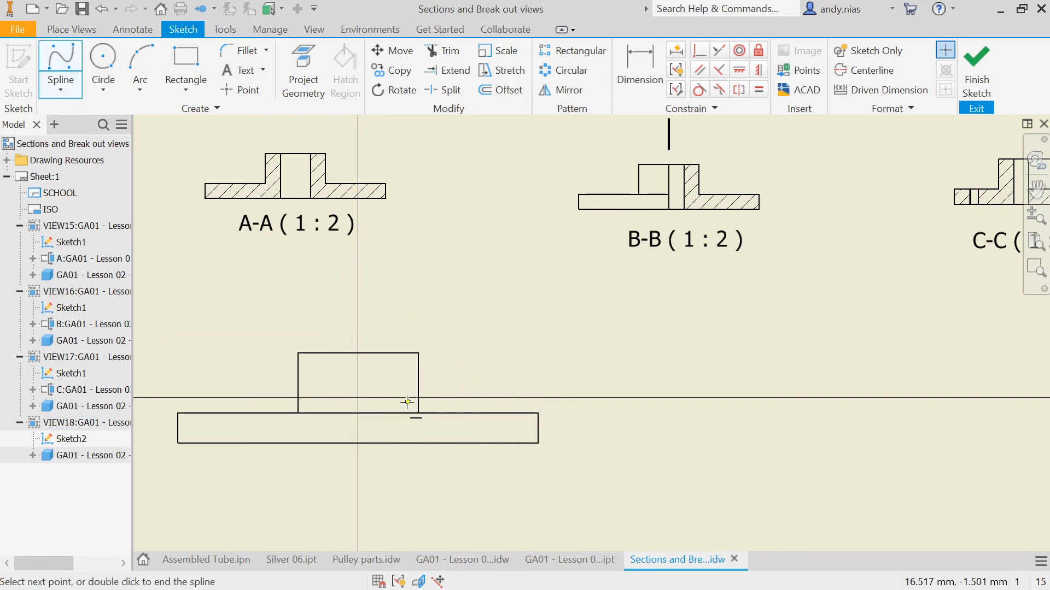
pyautogui.moveTo(567, 408)
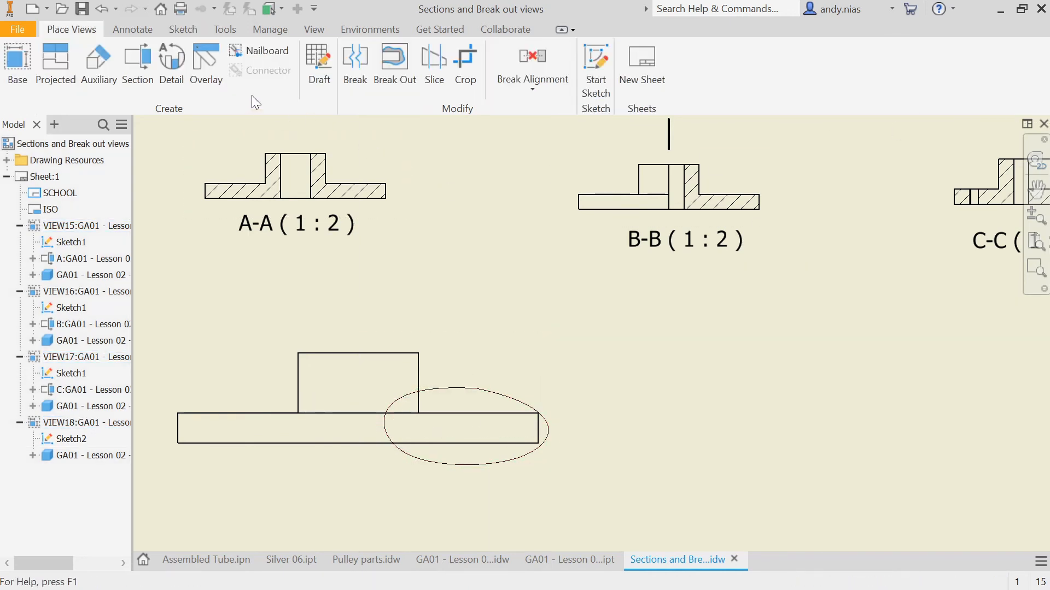
# Break out the lower view's right flange end using the spline profile with From Point depth
pyautogui.click(394, 65)
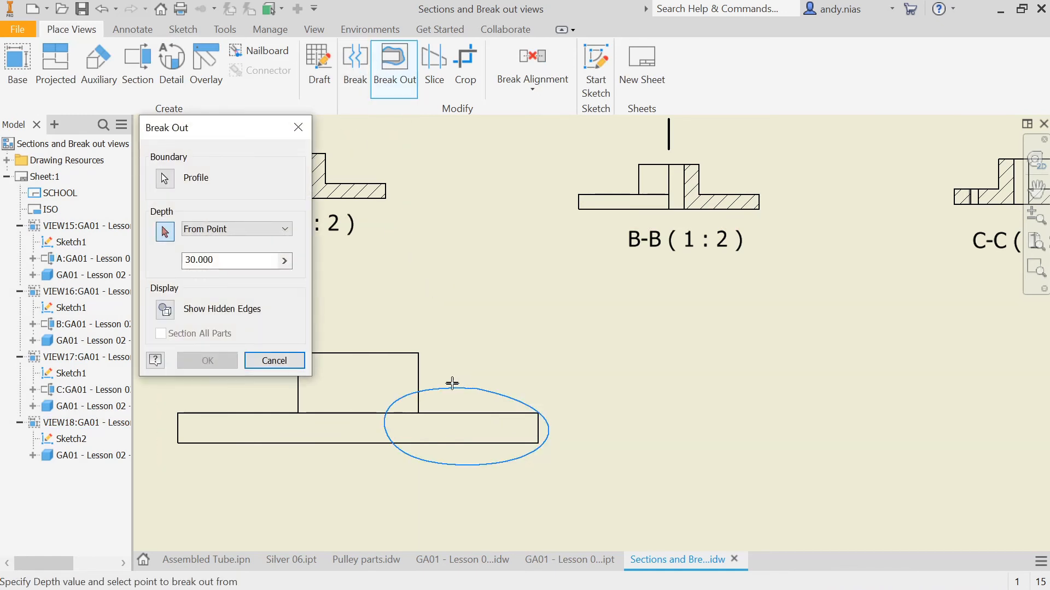
pyautogui.moveTo(308, 270)
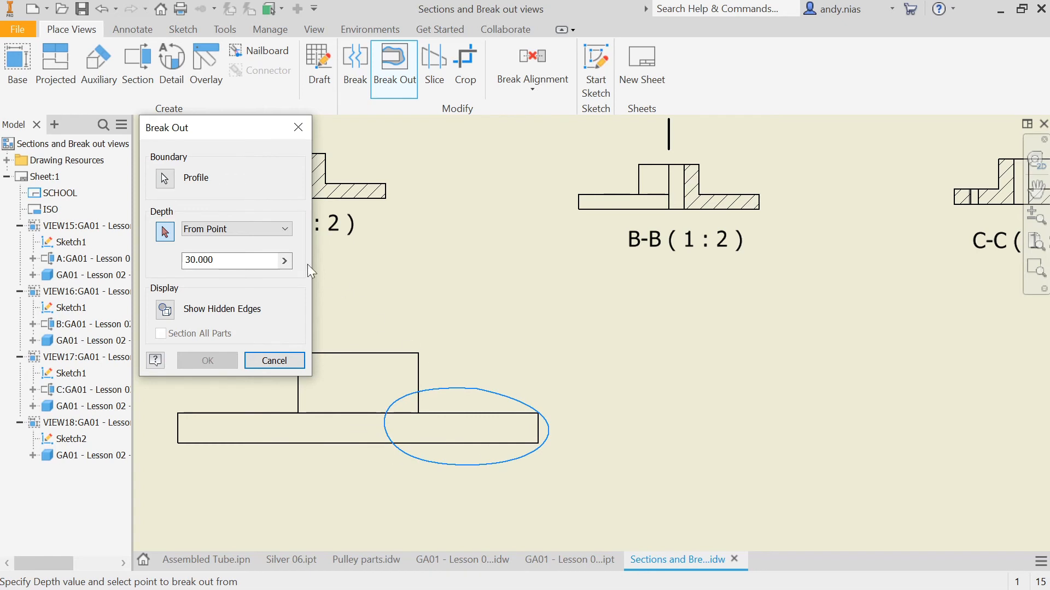
pyautogui.moveTo(527, 503)
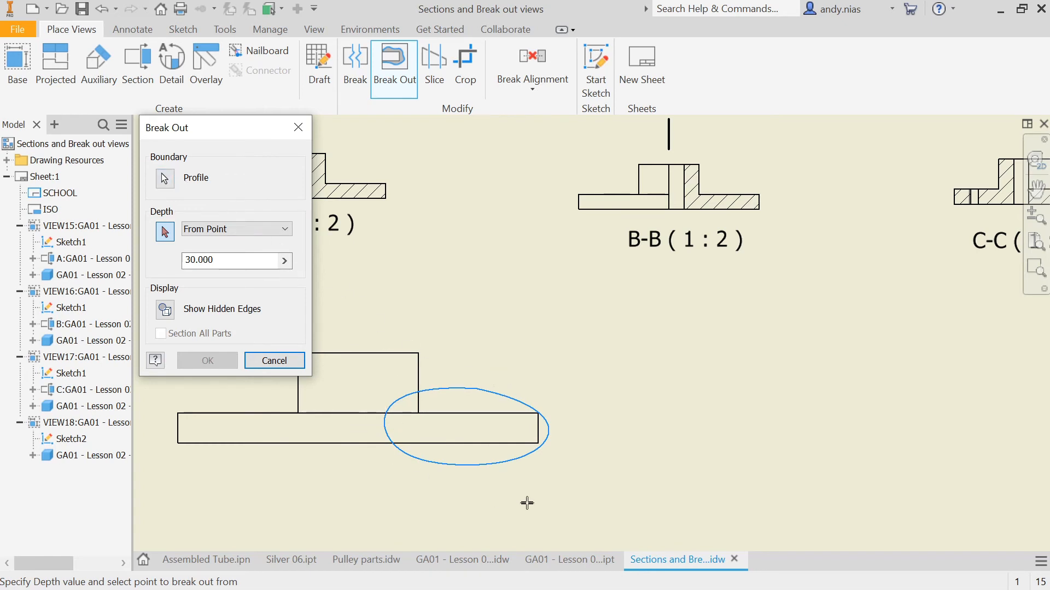
pyautogui.moveTo(476, 494)
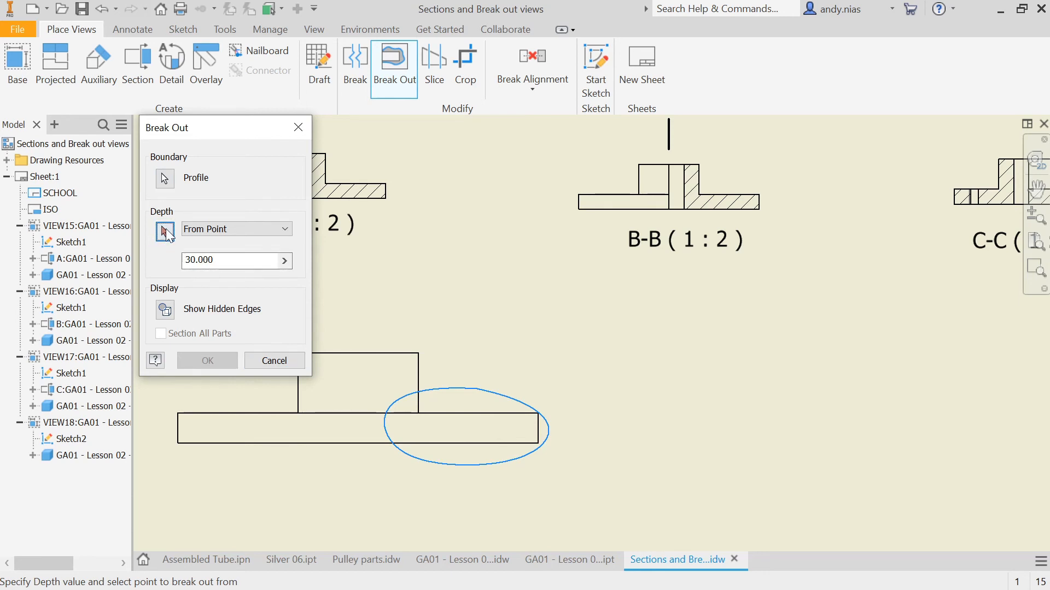
pyautogui.moveTo(364, 420)
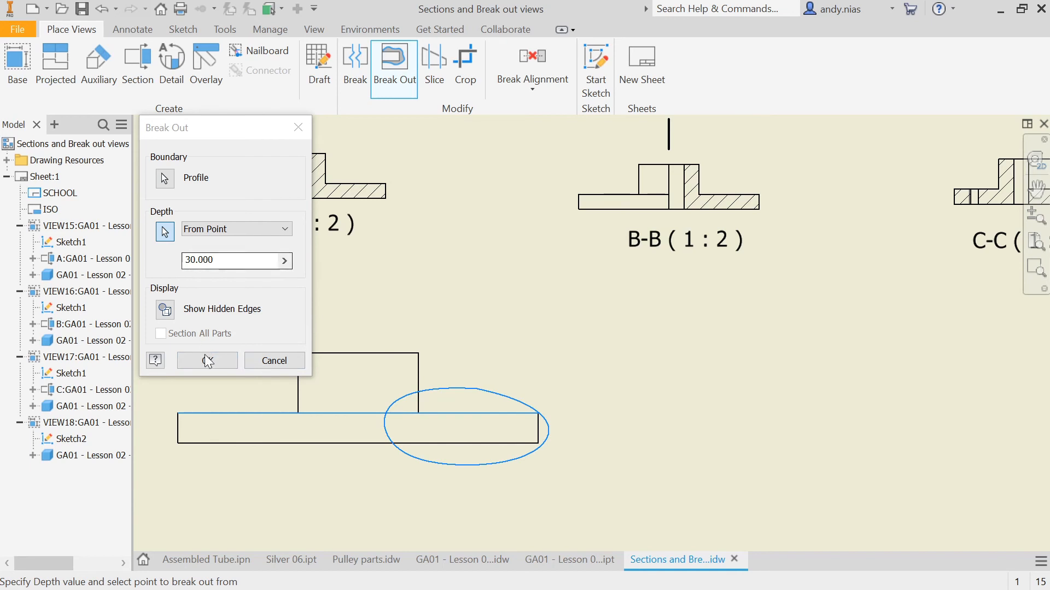
pyautogui.click(206, 360)
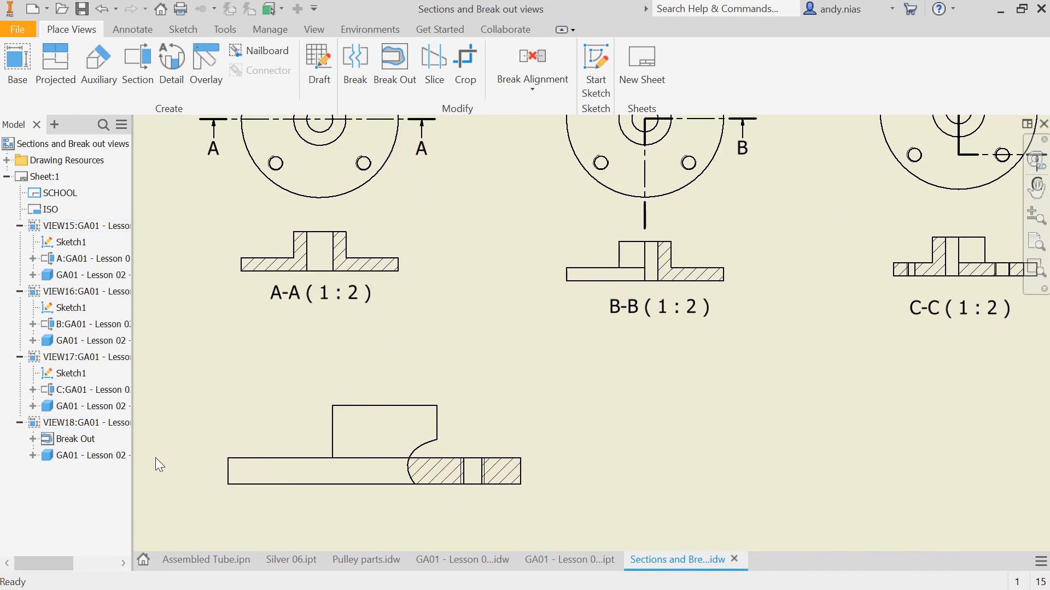
pyautogui.rightClick(74, 439)
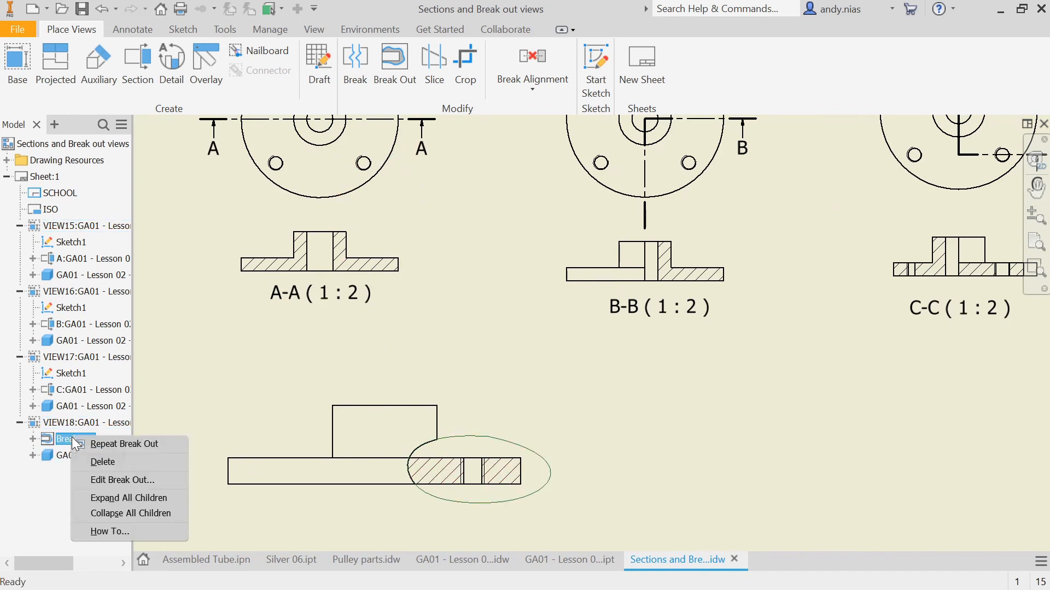
pyautogui.click(122, 480)
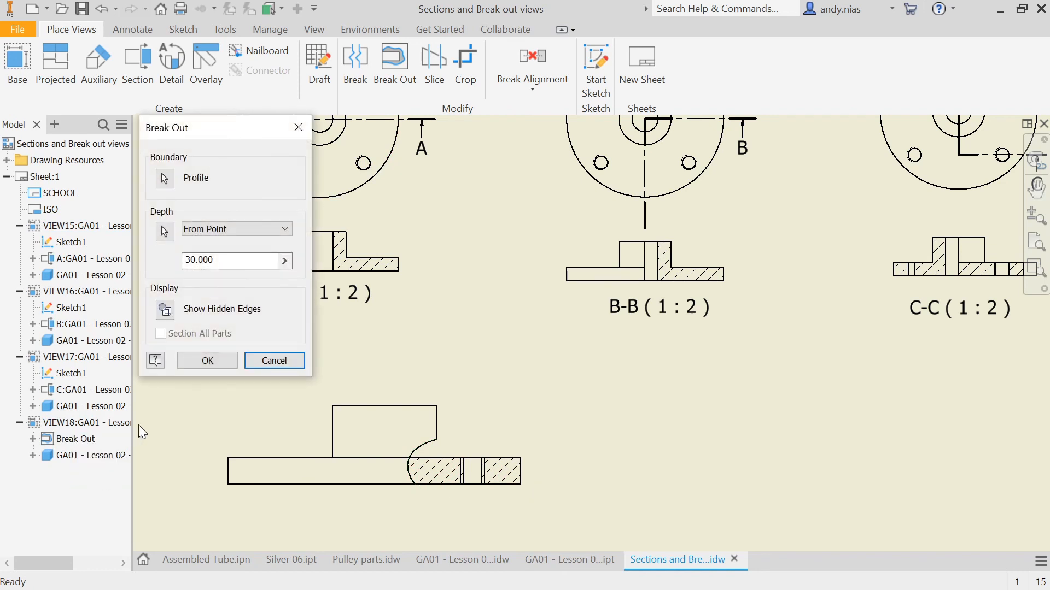
pyautogui.moveTo(273, 360)
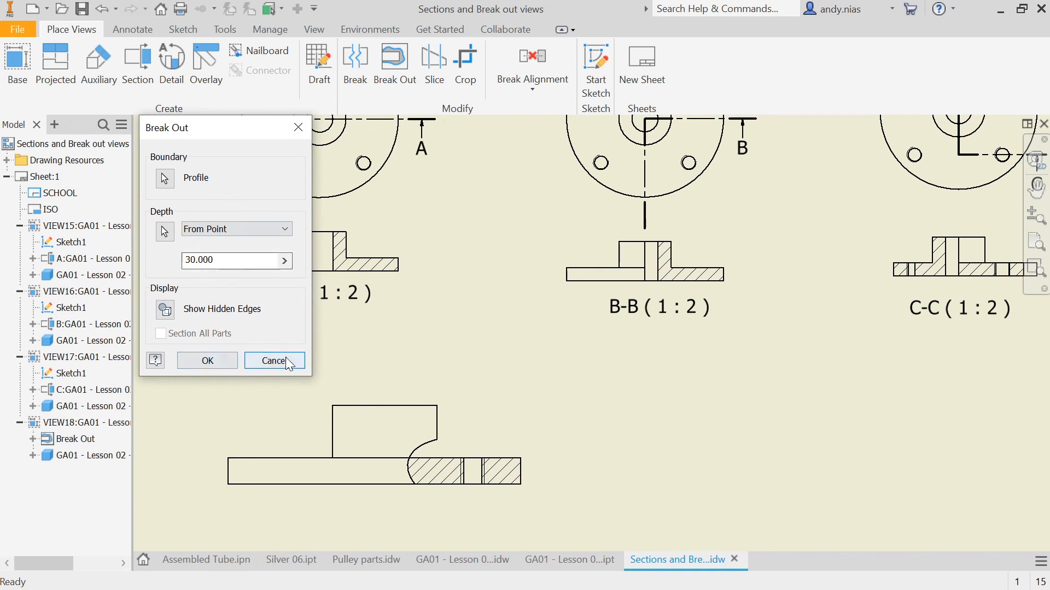
pyautogui.click(274, 361)
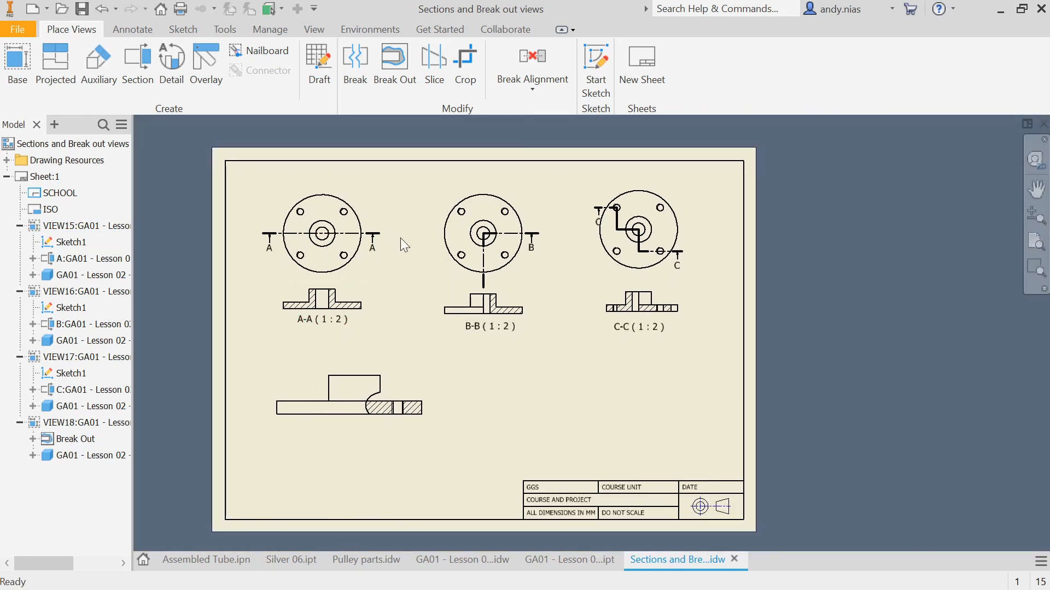